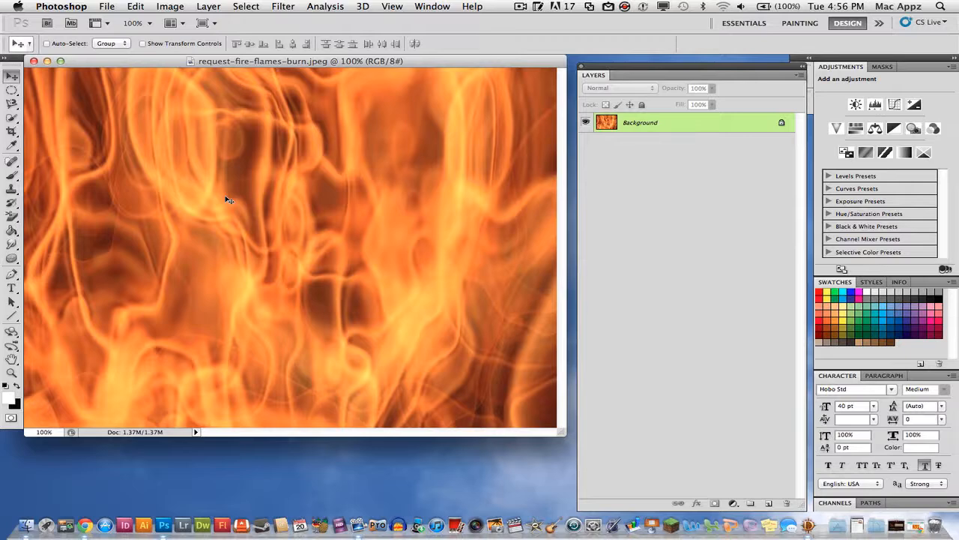
pyautogui.moveTo(647, 181)
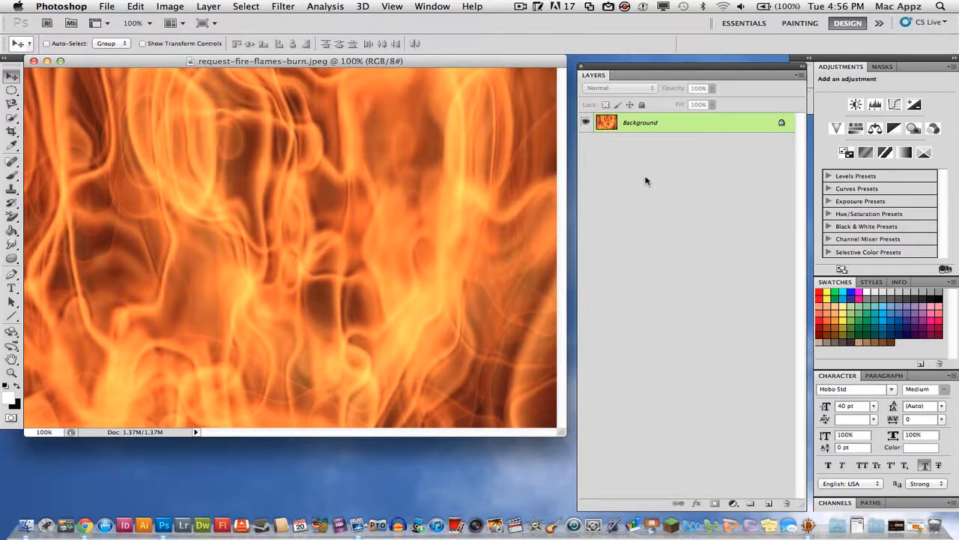
pyautogui.moveTo(353, 173)
pyautogui.write('Ba')
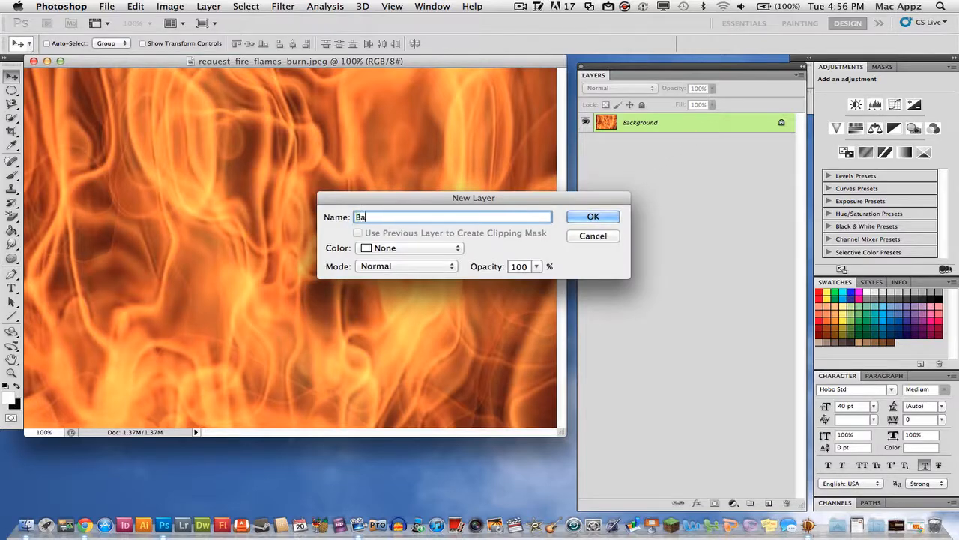
# Step: Unlock the flame image by converting it to a regular layer named Background
pyautogui.write('ckground')
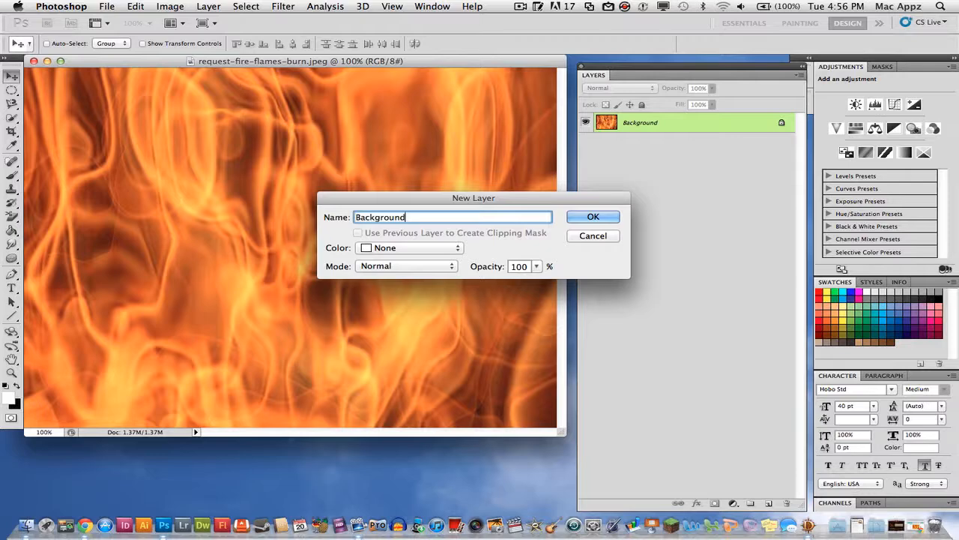
pyautogui.click(593, 217)
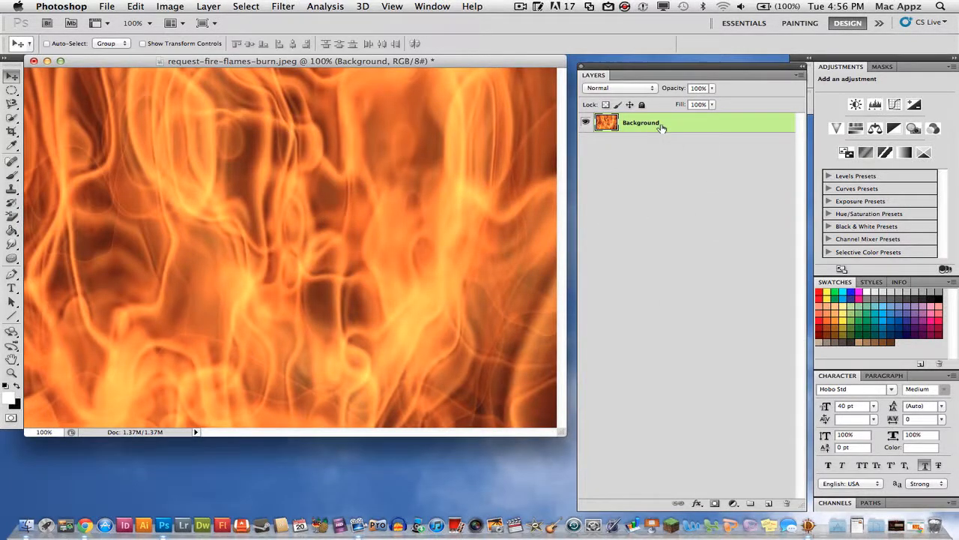
pyautogui.moveTo(625, 216)
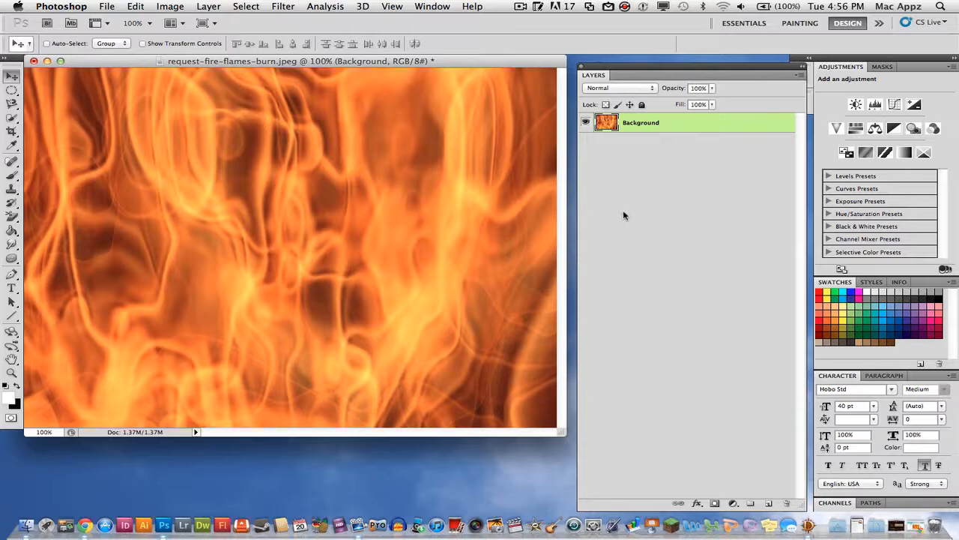
pyautogui.moveTo(734, 449)
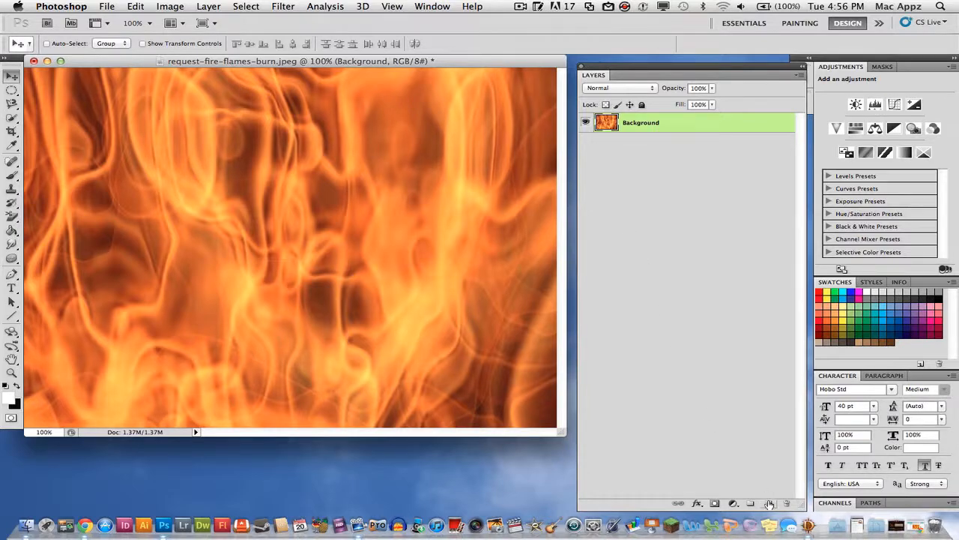
# Step: Add Layer 1 above the flames and pick the Paint Bucket to fill it white
pyautogui.click(769, 503)
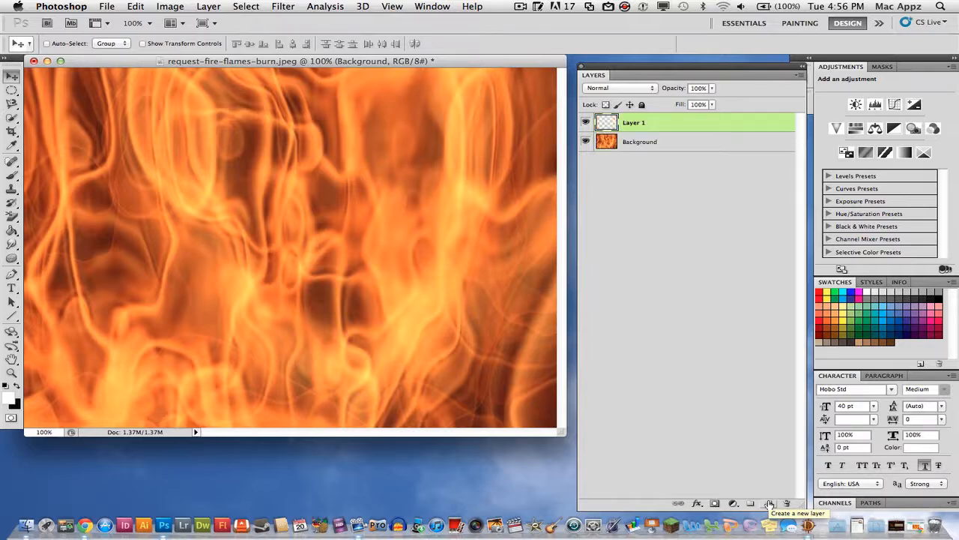
pyautogui.click(771, 503)
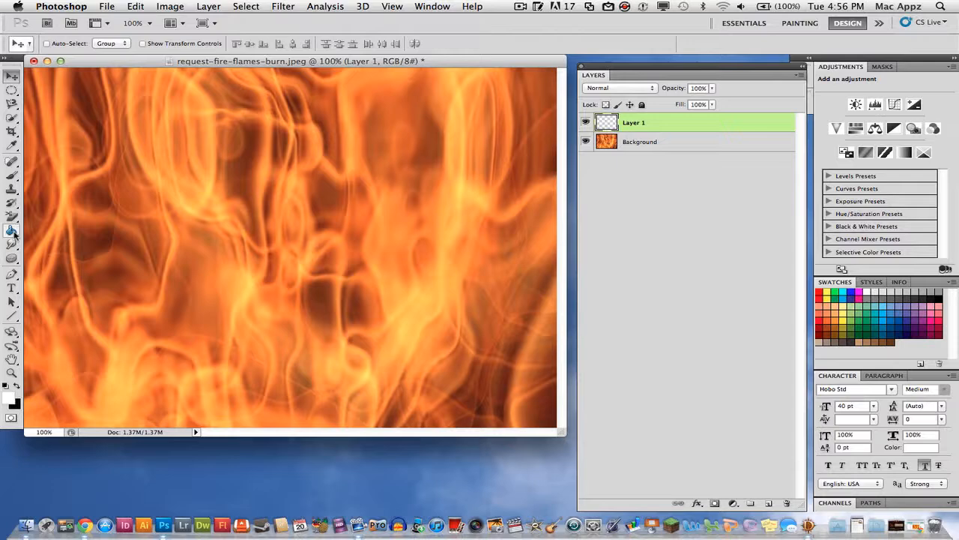
pyautogui.click(12, 232)
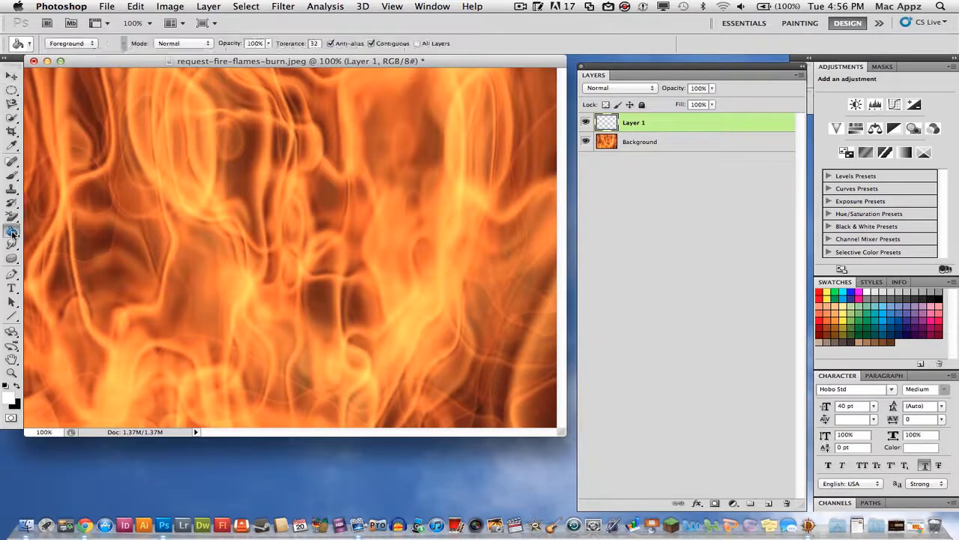
pyautogui.moveTo(12, 233)
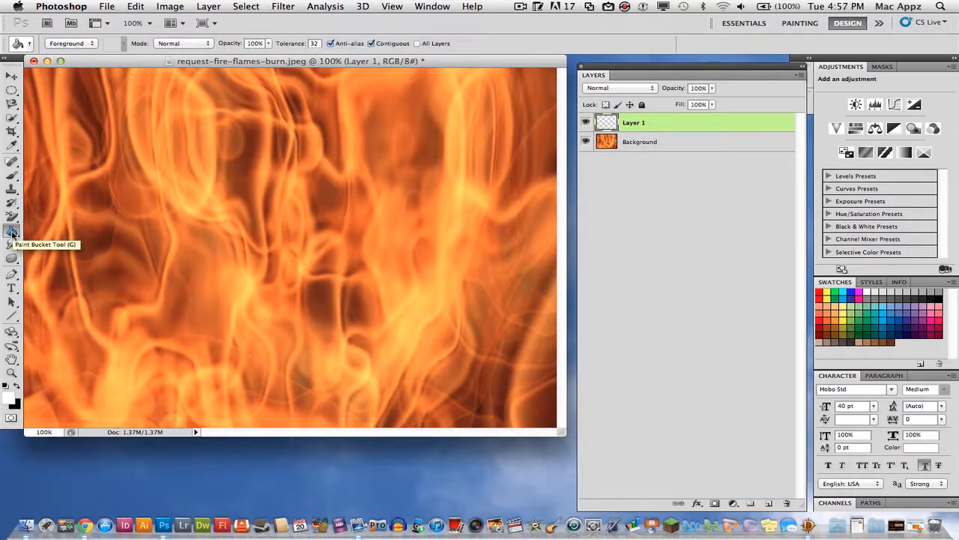
pyautogui.moveTo(516, 256)
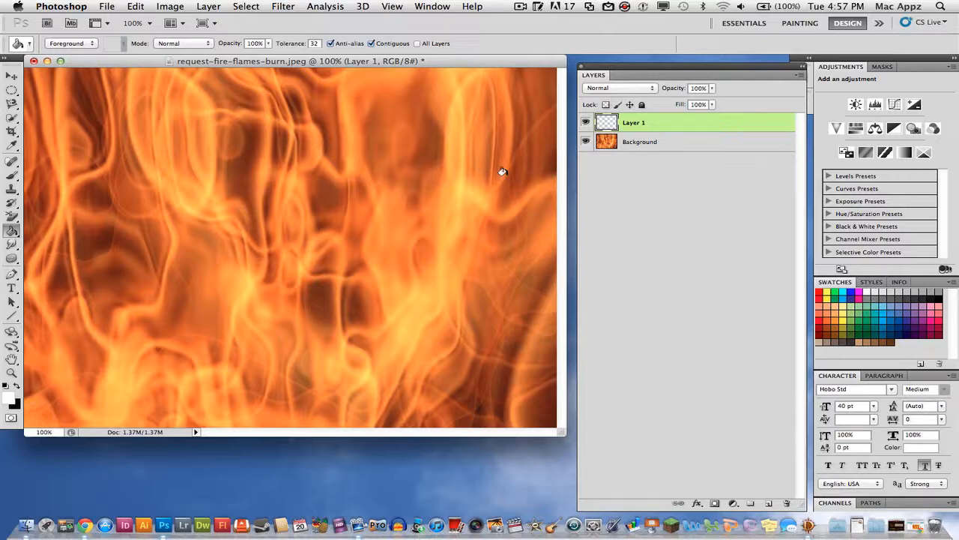
pyautogui.moveTo(356, 168)
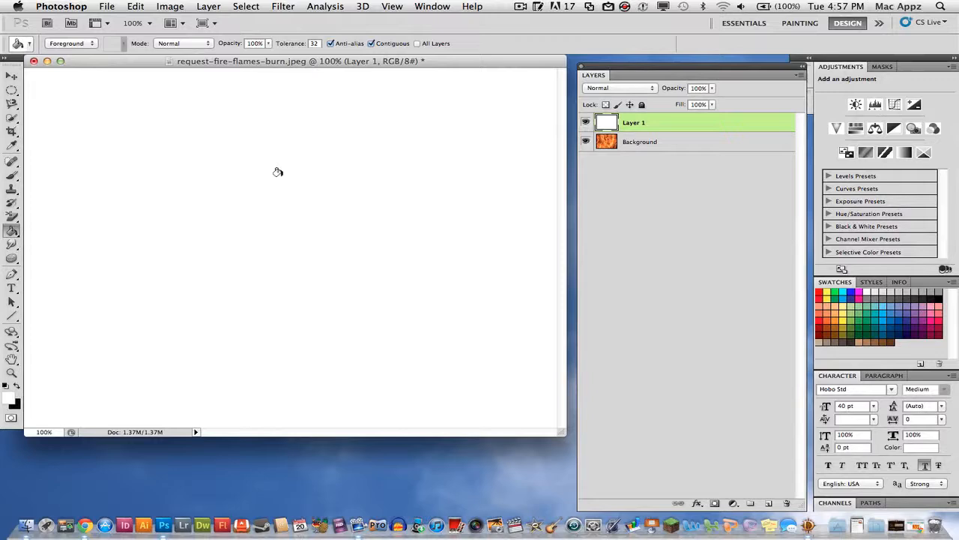
pyautogui.moveTo(595, 203)
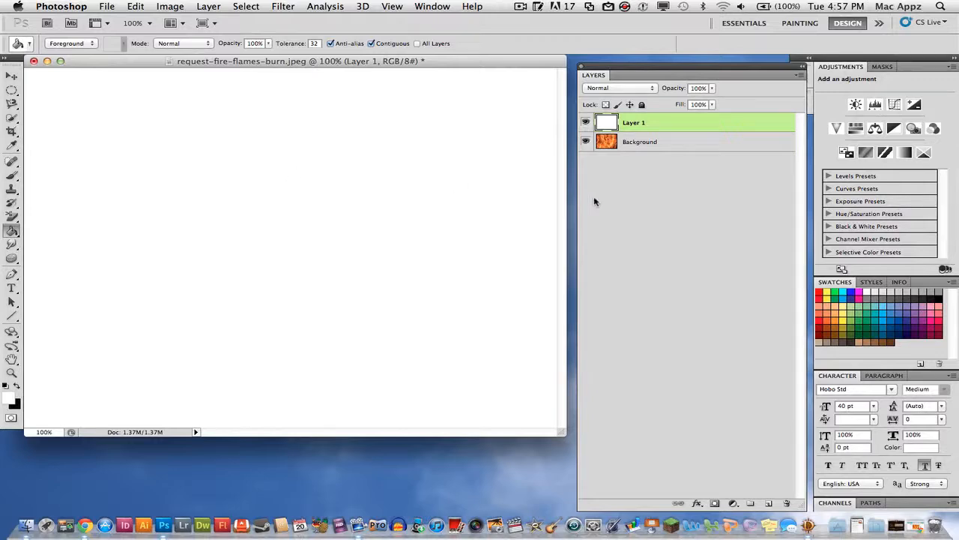
pyautogui.moveTo(632, 163)
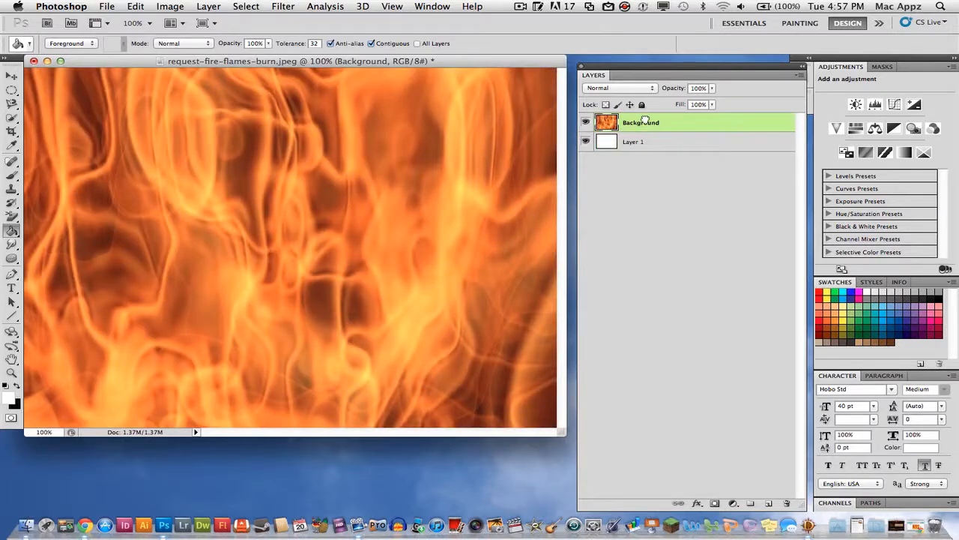
pyautogui.moveTo(637, 174)
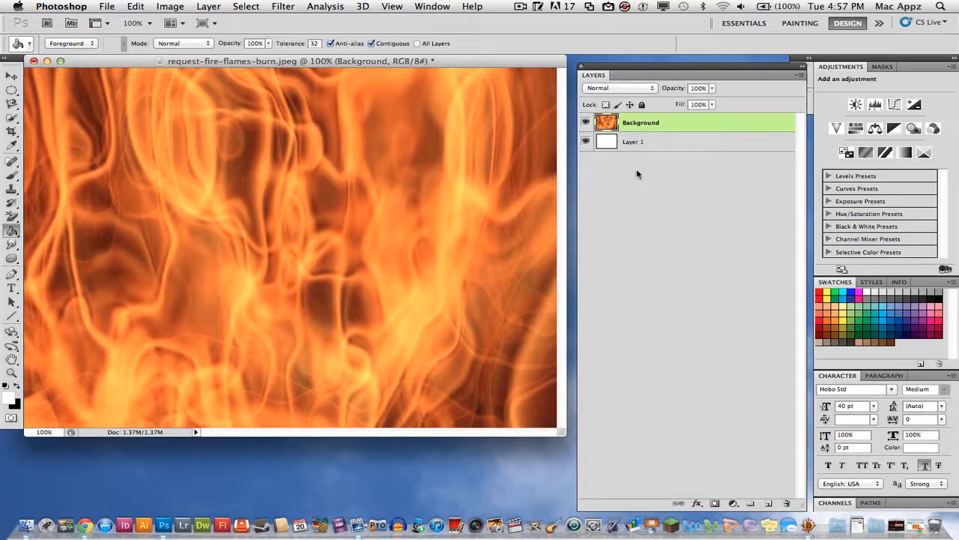
pyautogui.moveTo(754, 446)
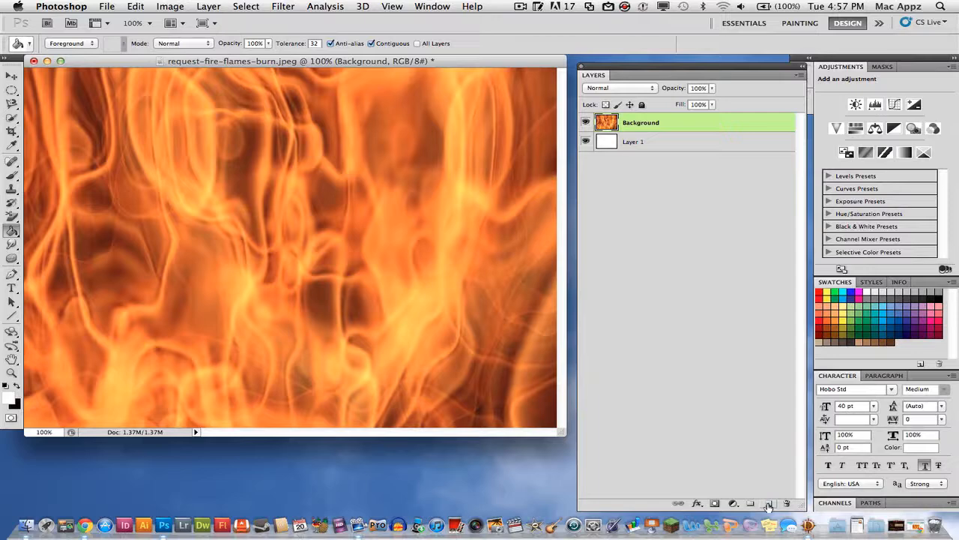
# Step: Create a new empty layer on top of the stack for the text
pyautogui.click(769, 503)
pyautogui.write('Text')
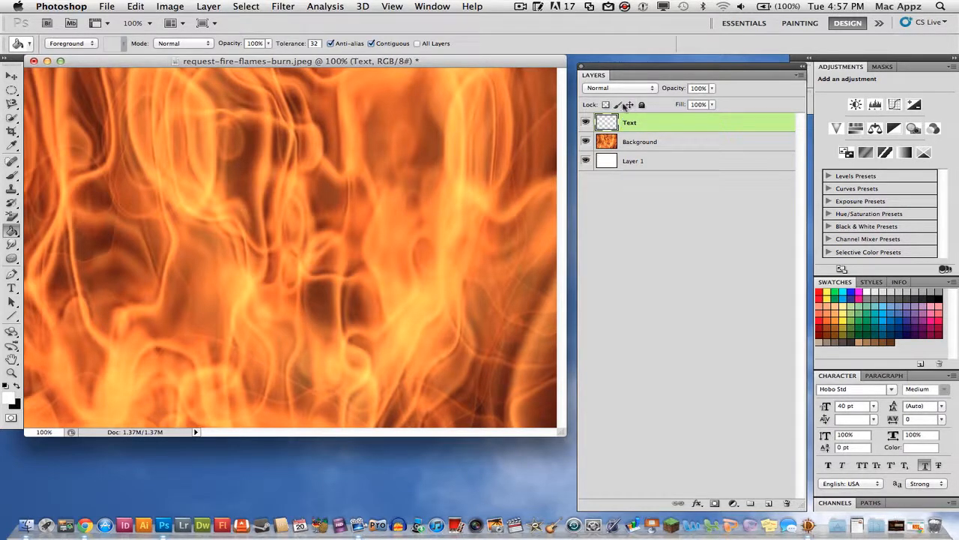
pyautogui.moveTo(648, 128)
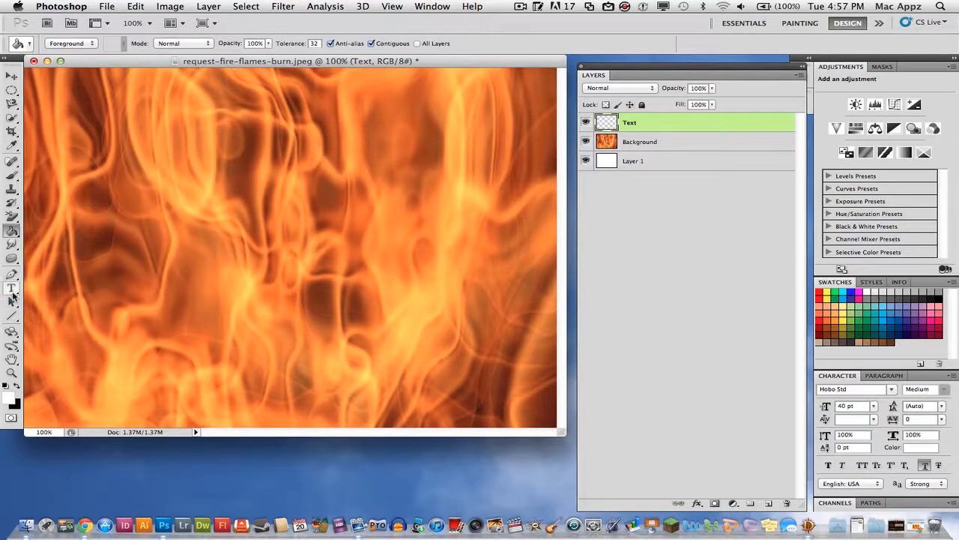
# Step: Type TechGuru, move it toward the canvas centre, and highlight all its characters
pyautogui.click(12, 287)
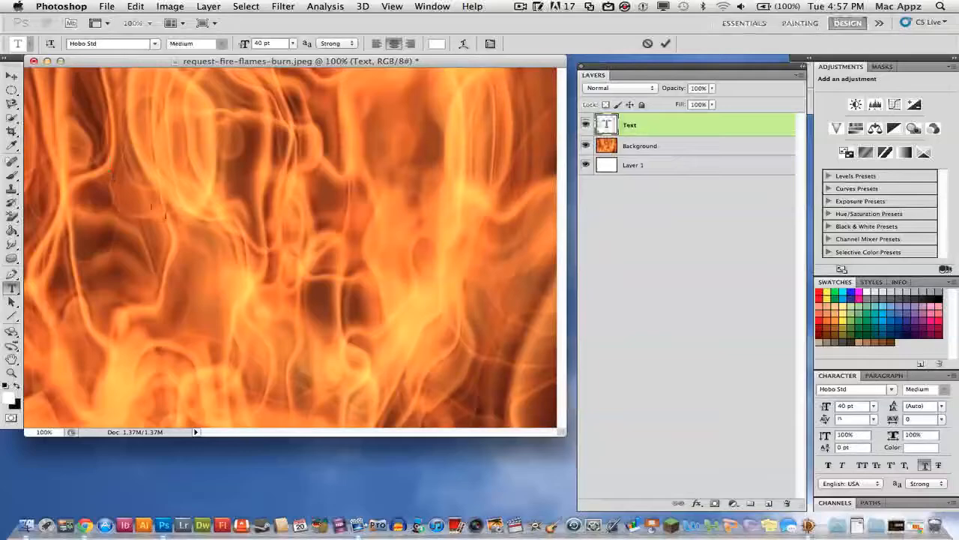
pyautogui.write('TechGuru')
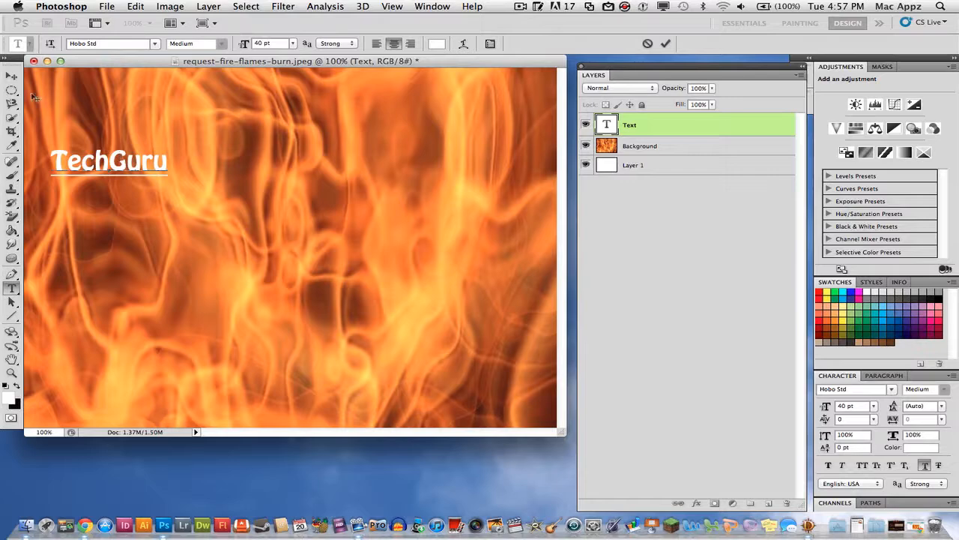
pyautogui.click(12, 77)
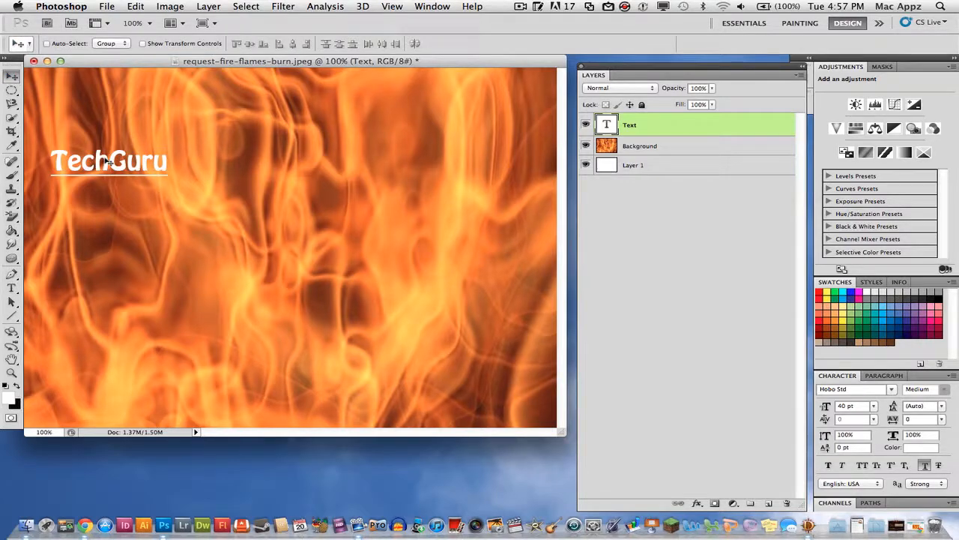
pyautogui.moveTo(108, 161); pyautogui.dragTo(257, 233)
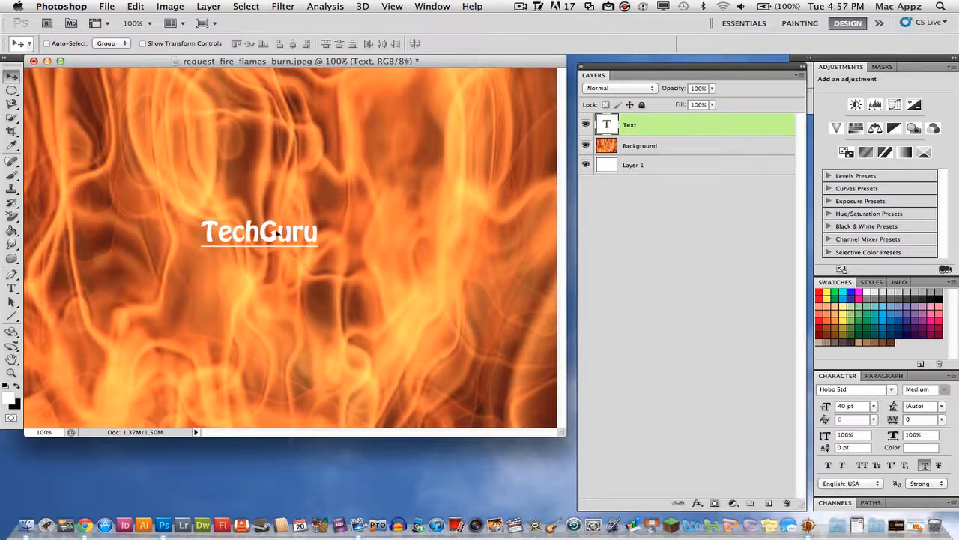
pyautogui.moveTo(259, 231); pyautogui.dragTo(272, 238)
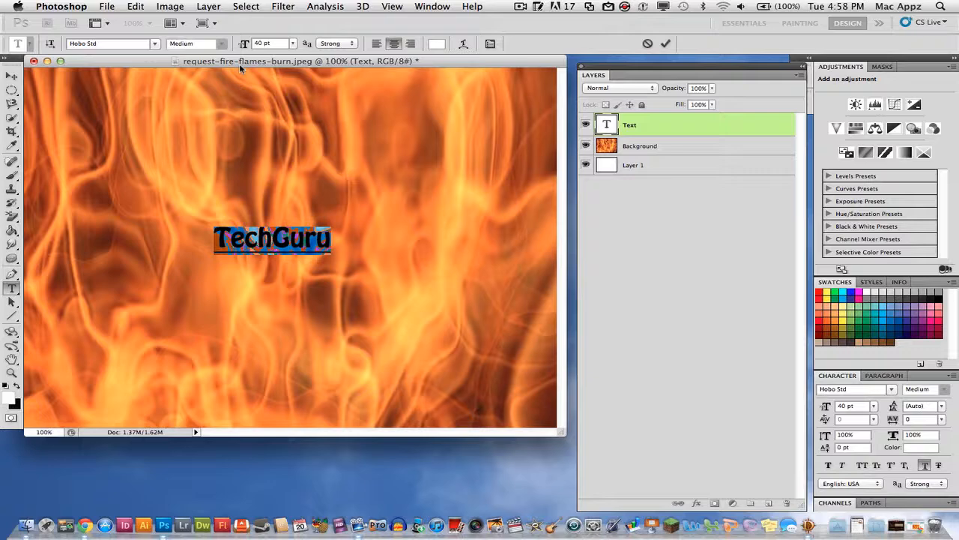
# Step: Set the TechGuru text to 125 pt, commit it, and nudge it right and down
pyautogui.click(291, 43)
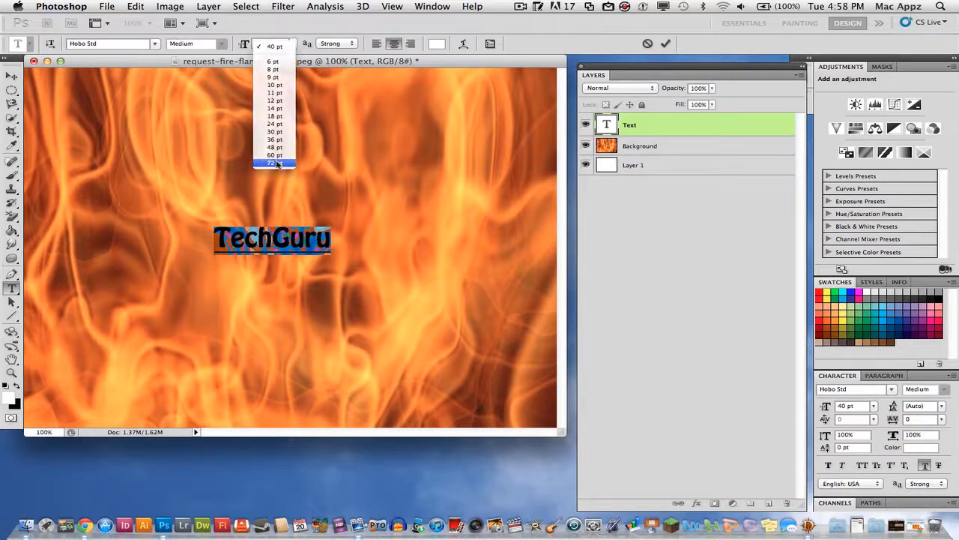
pyautogui.click(271, 163)
pyautogui.write('125')
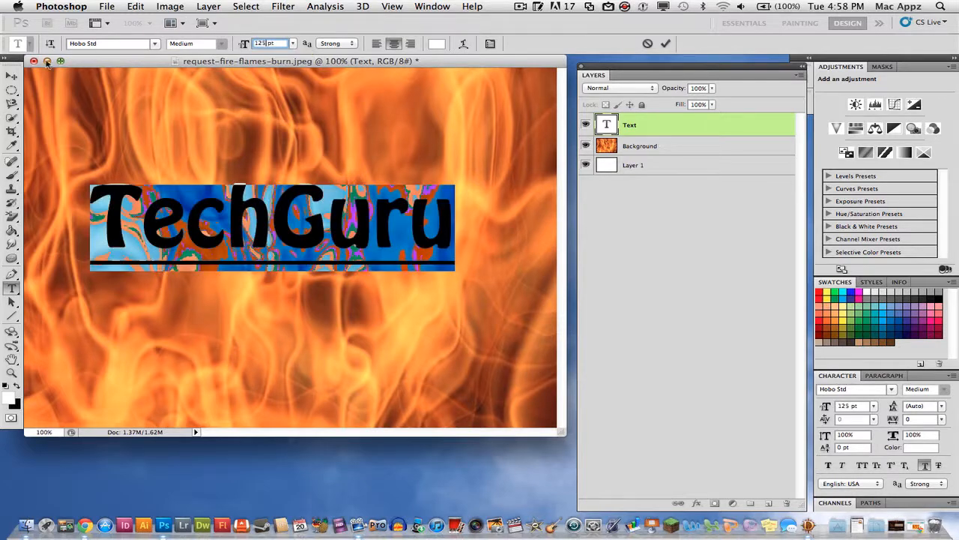
pyautogui.click(665, 43)
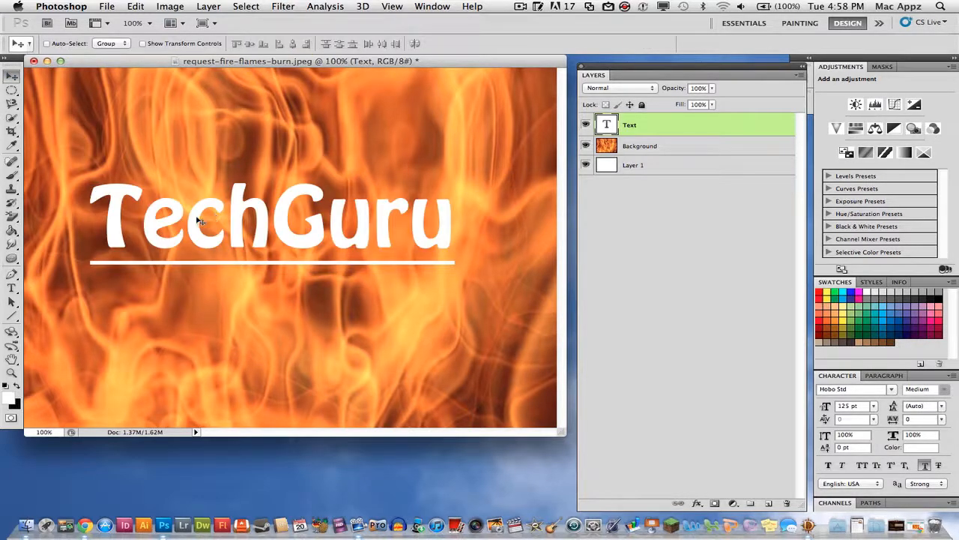
pyautogui.moveTo(269, 217); pyautogui.dragTo(284, 232)
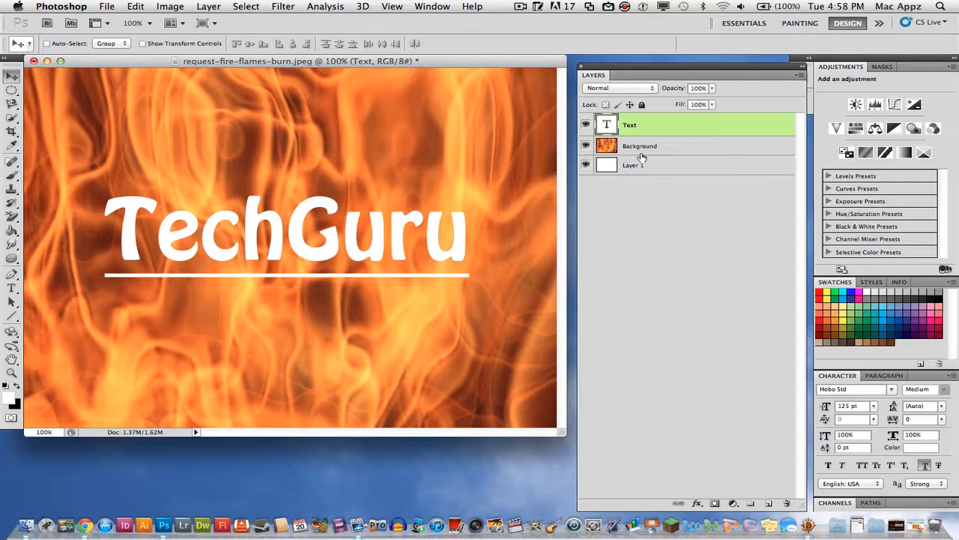
pyautogui.moveTo(641, 148)
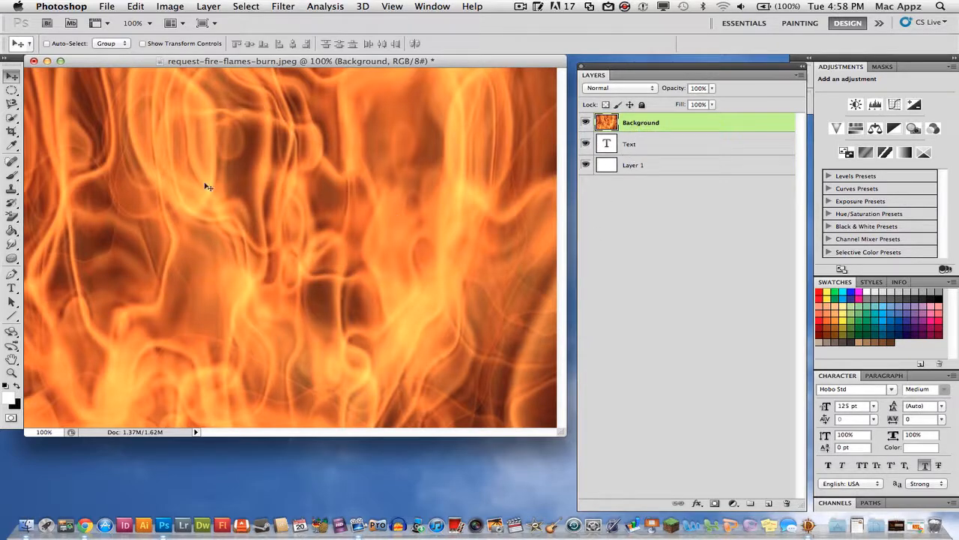
pyautogui.moveTo(196, 54)
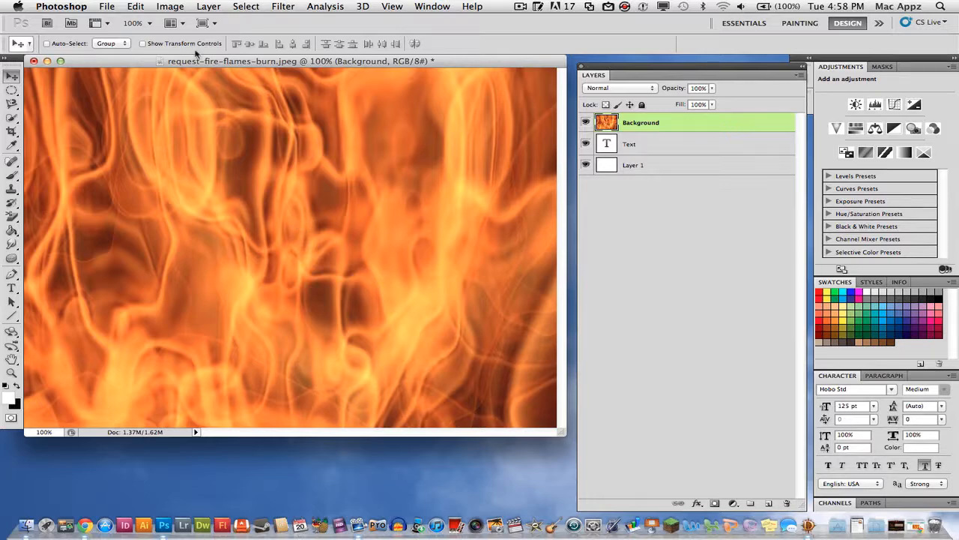
# Step: Move the fire Background layer above the Text layer in the Layers panel
pyautogui.click(209, 6)
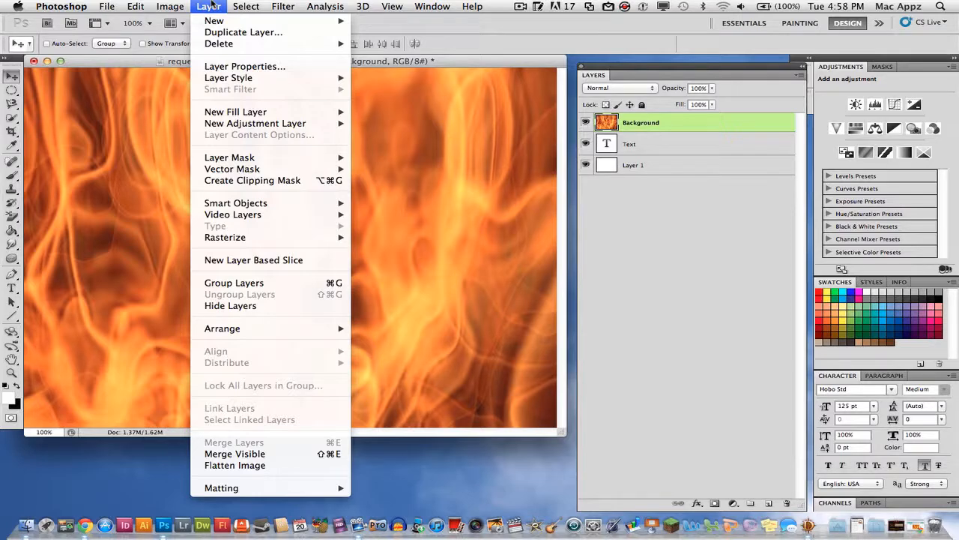
pyautogui.moveTo(232, 169)
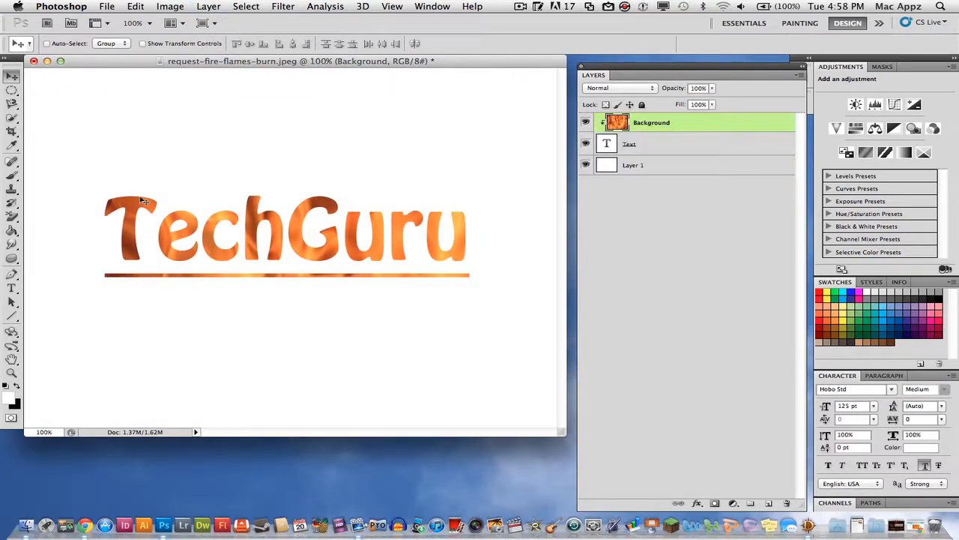
pyautogui.moveTo(299, 354)
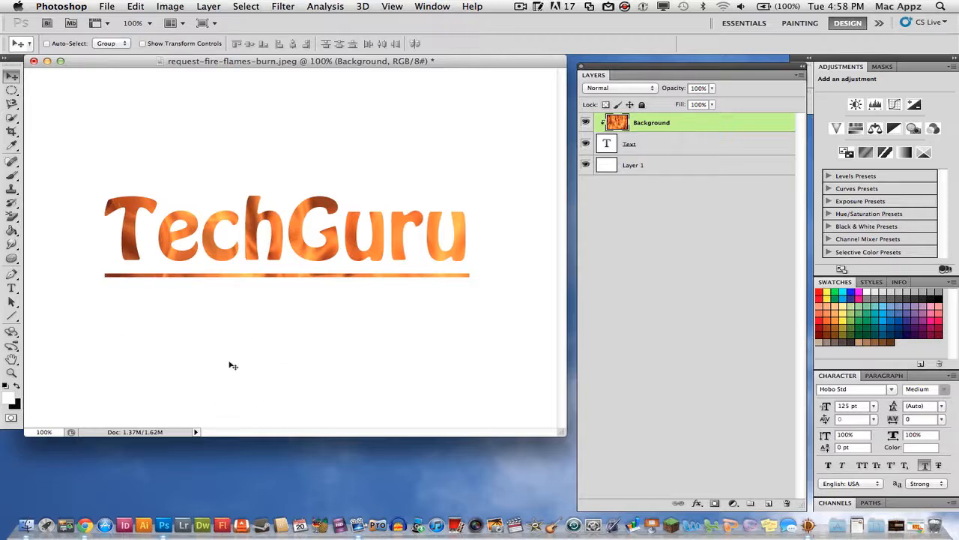
pyautogui.moveTo(216, 377)
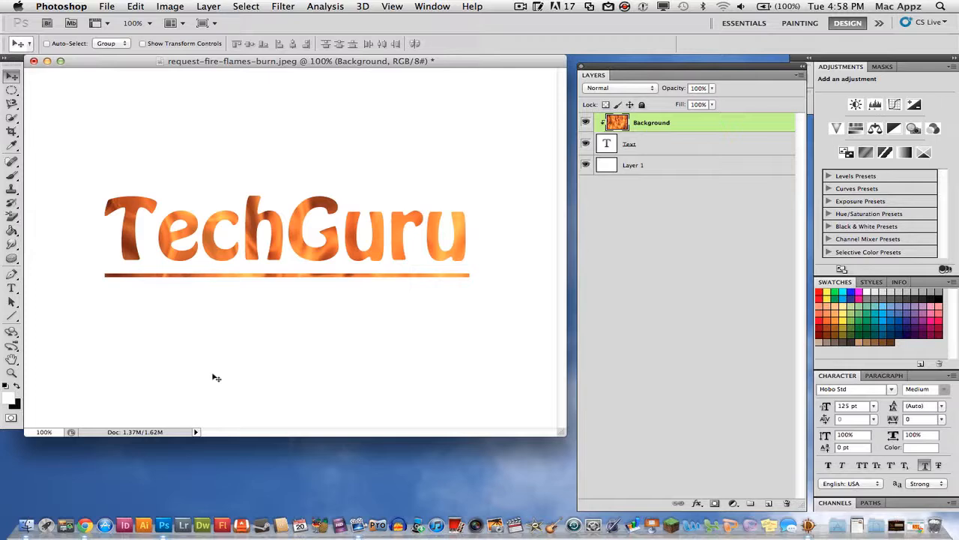
pyautogui.moveTo(281, 362)
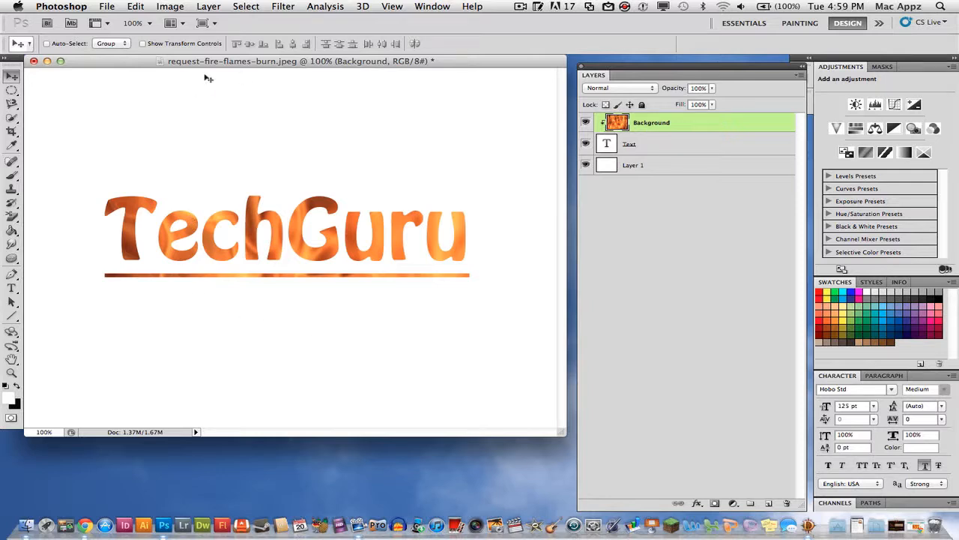
pyautogui.moveTo(337, 151)
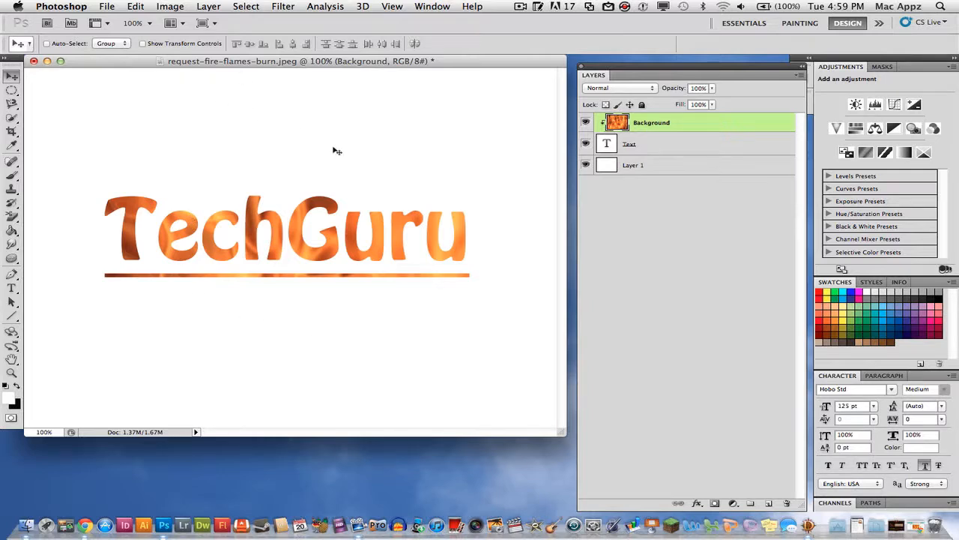
pyautogui.moveTo(489, 225)
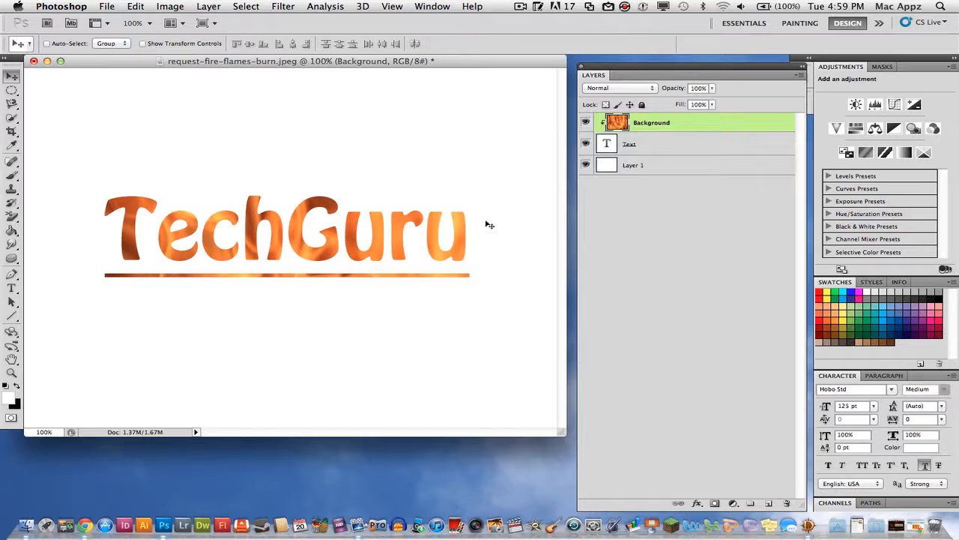
pyautogui.moveTo(381, 257)
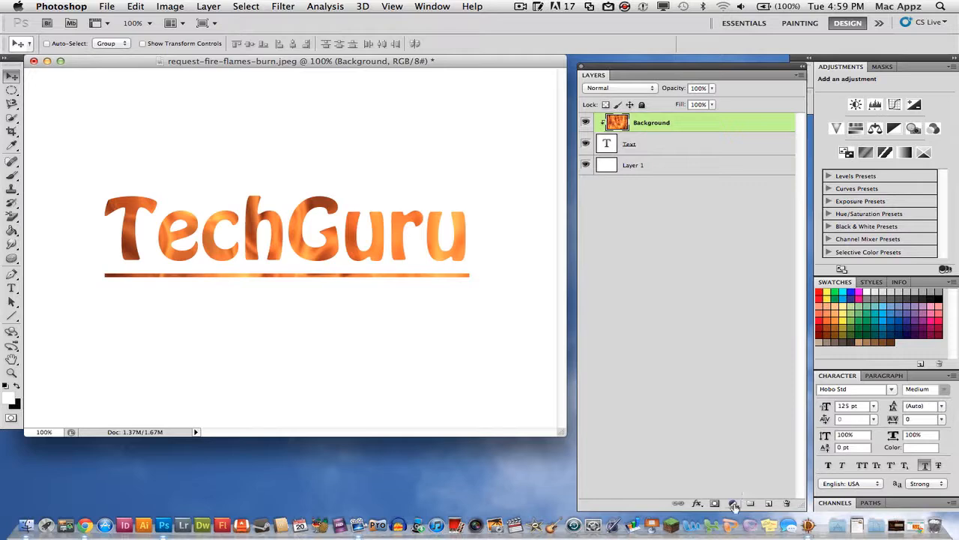
pyautogui.moveTo(734, 503)
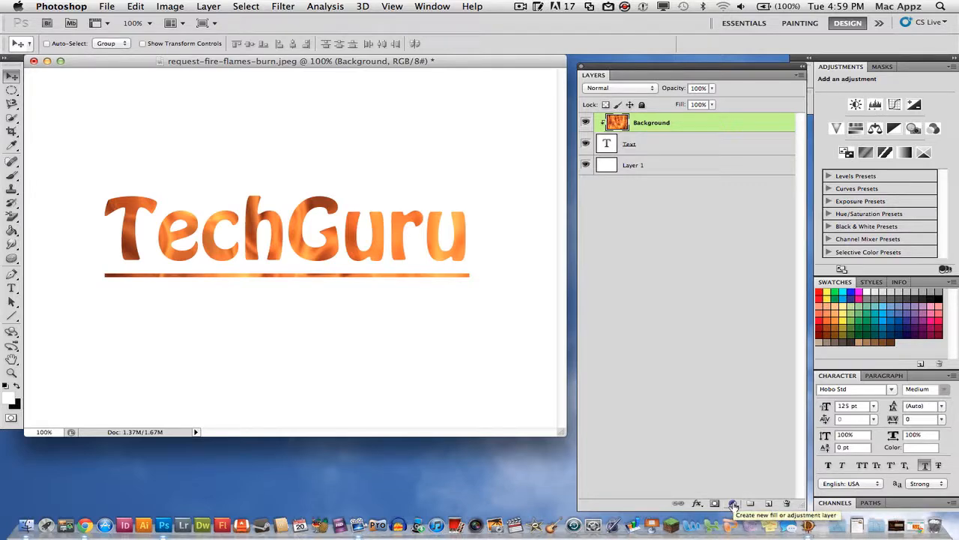
pyautogui.click(733, 502)
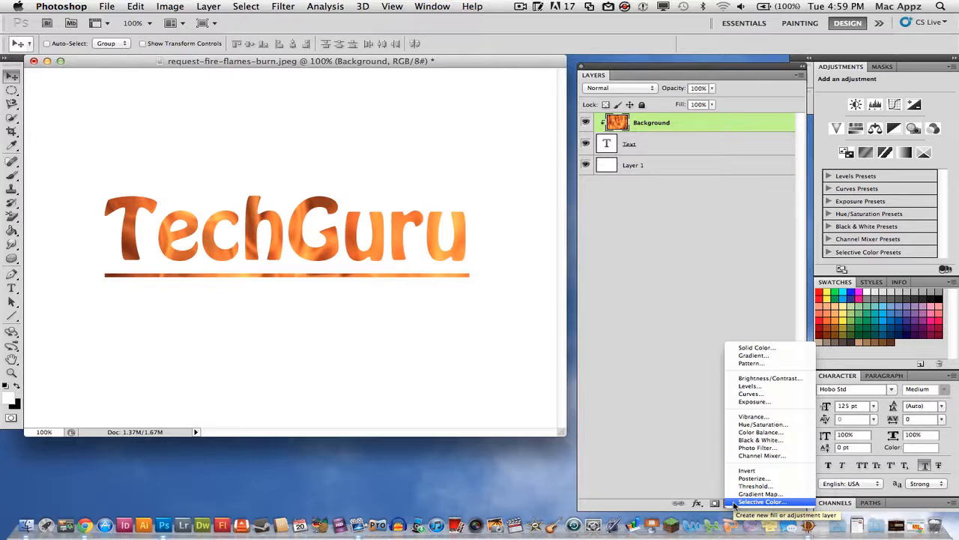
pyautogui.moveTo(757, 493)
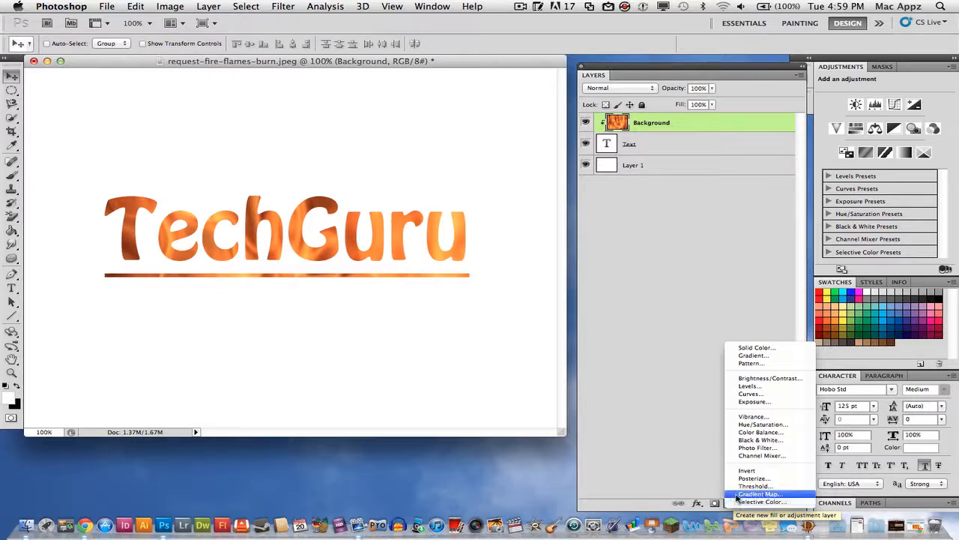
pyautogui.moveTo(753, 486)
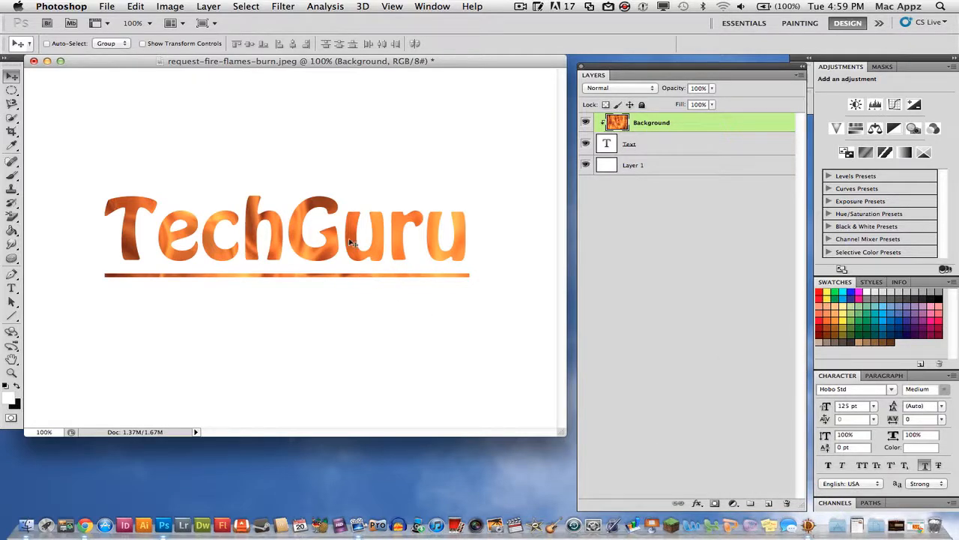
pyautogui.moveTo(326, 315)
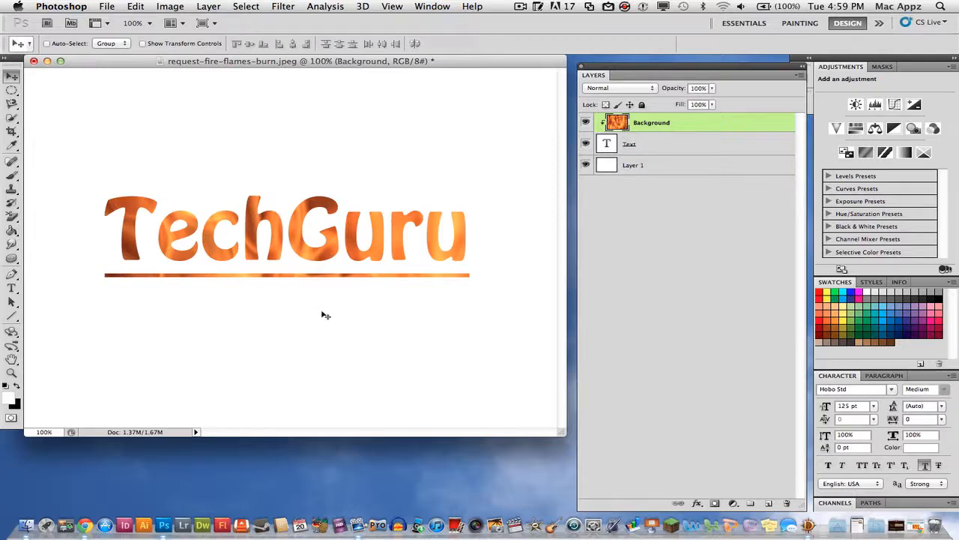